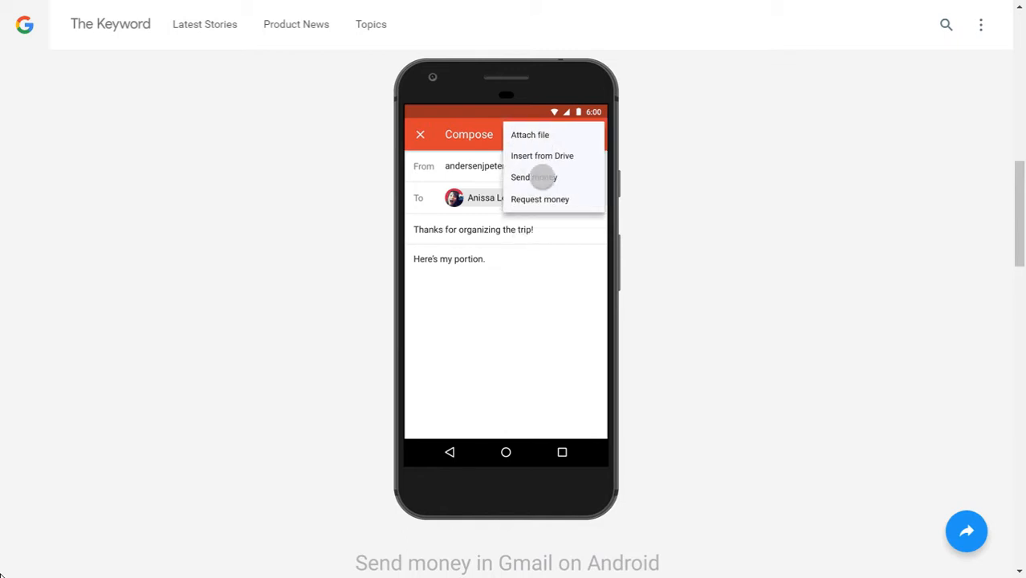
Step: Attach $120 from Google Wallet with memo 'Trip' and send the email
click(533, 176)
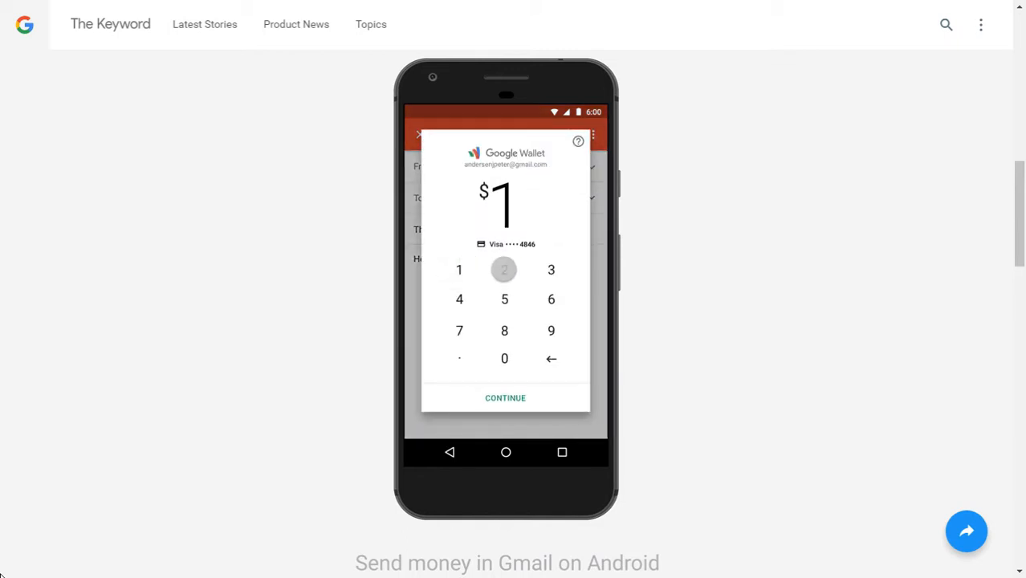
click(504, 398)
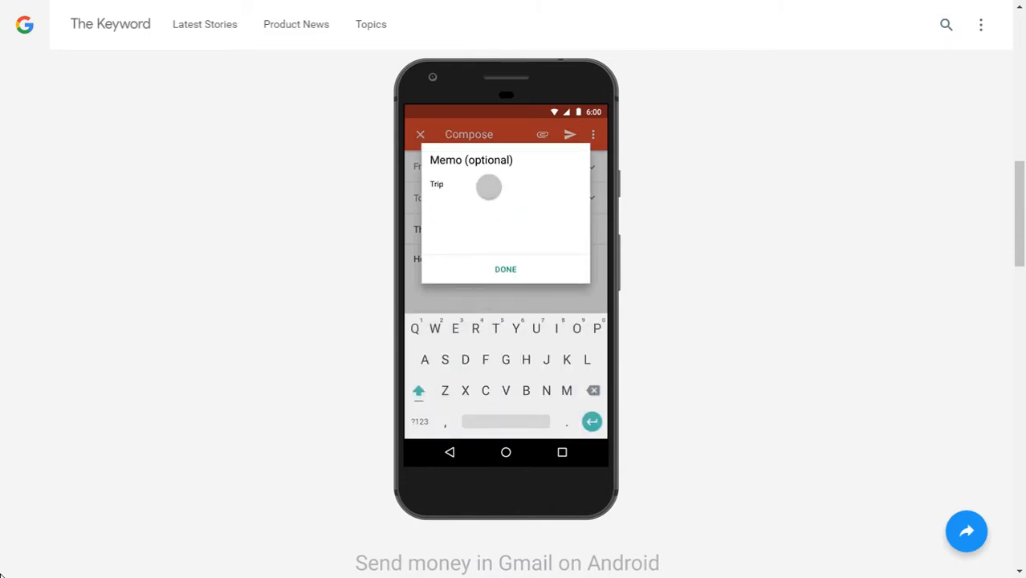
click(504, 269)
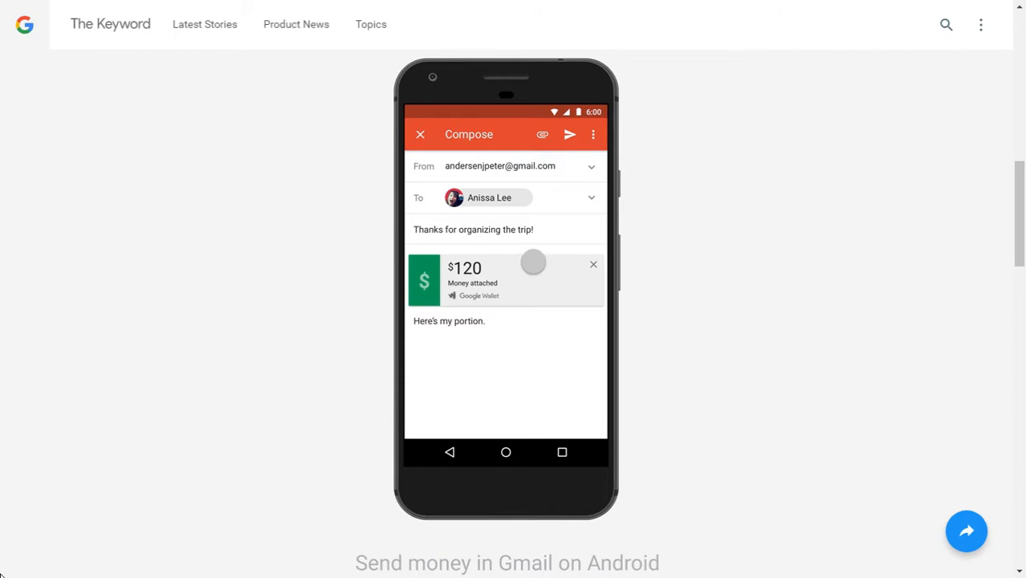
click(569, 135)
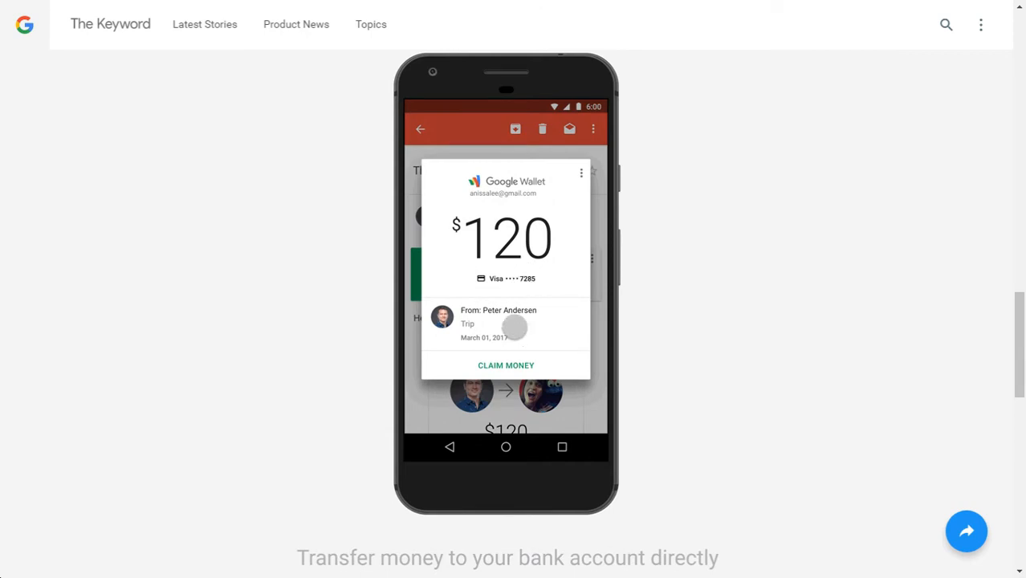
Step: Claim the received $120 from the email's money attachment
click(506, 366)
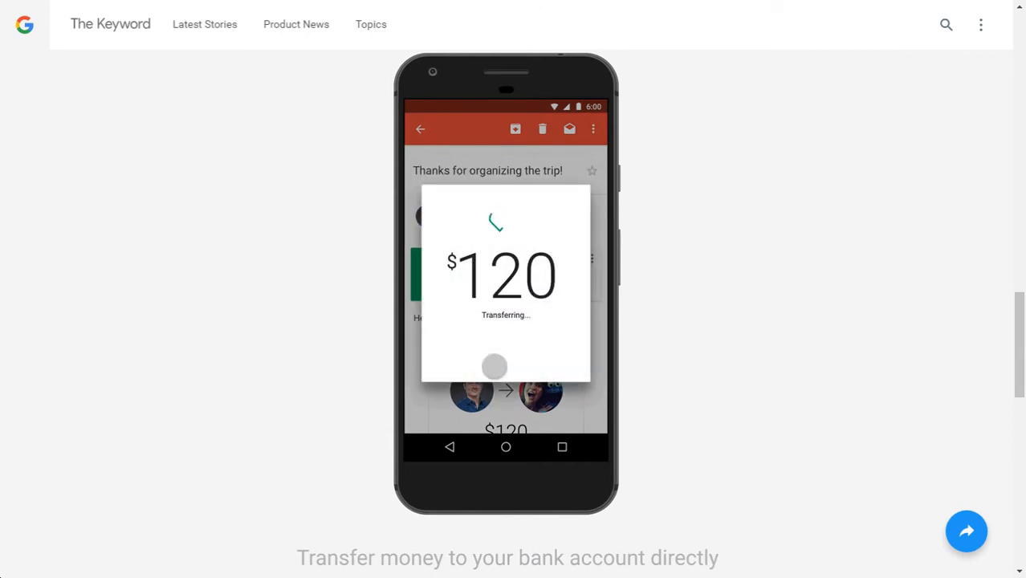